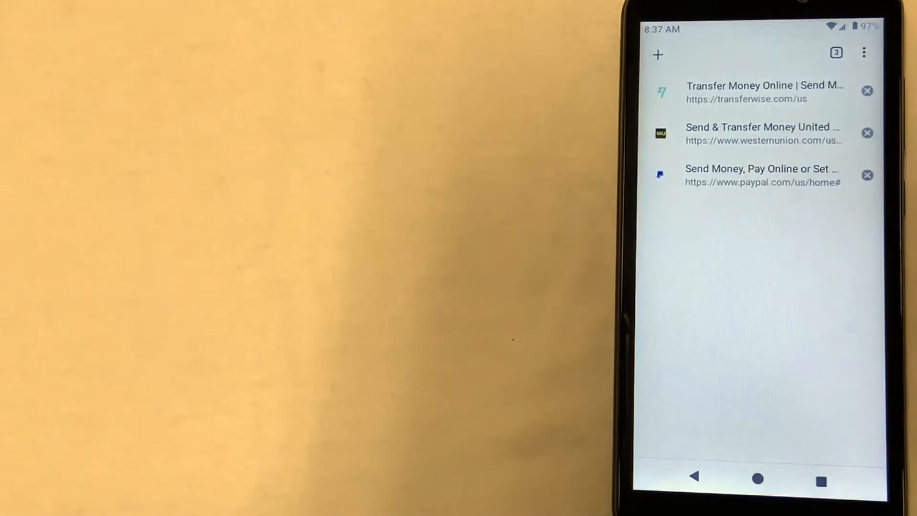
- Select the 'Send Money, Pay Online or Set…' PayPal tab from the tab switcher
click(761, 175)
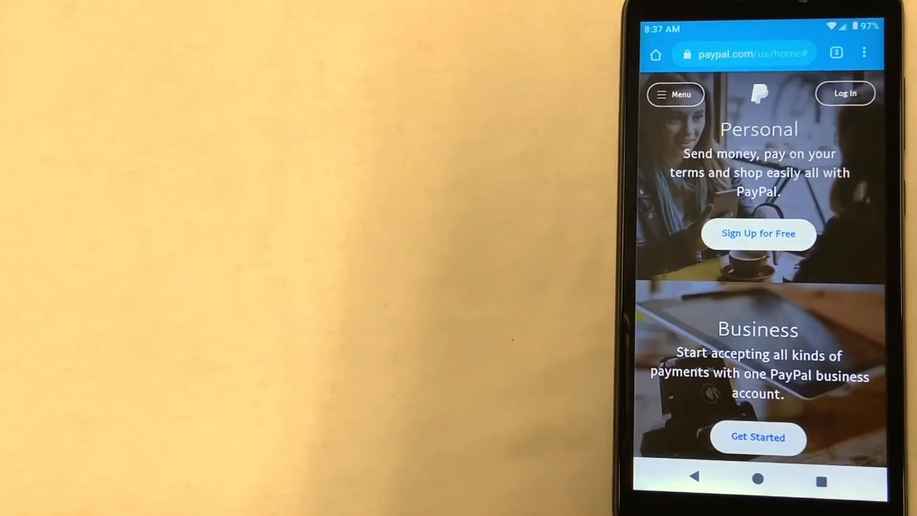